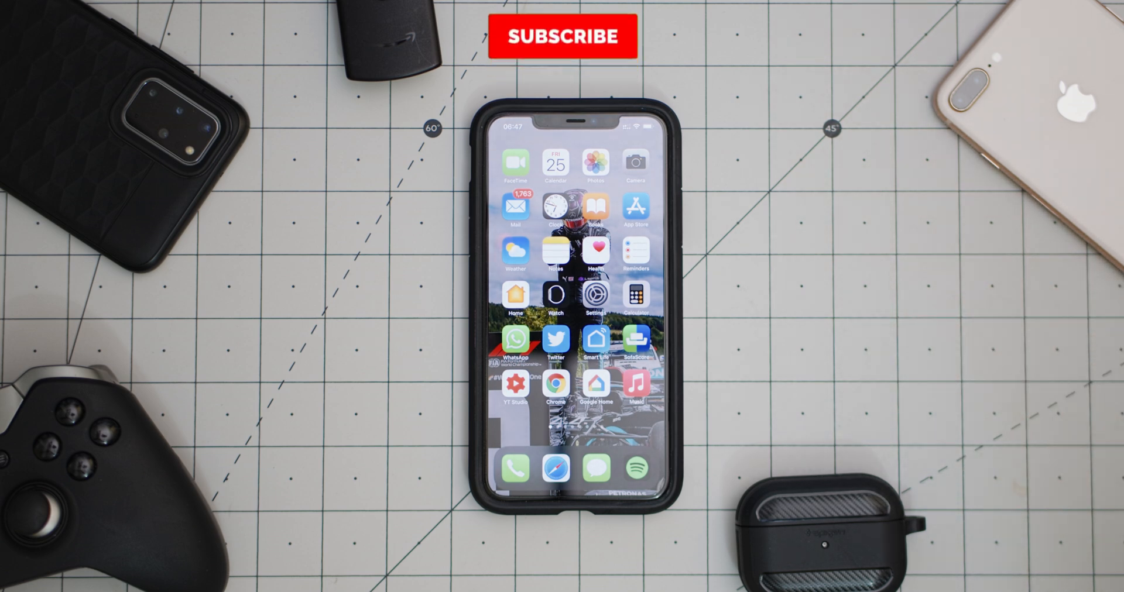
Step: Turn off App Store mobile-data Automatic Downloads and Video Autoplay, reaching Background App Refresh
left_click(563, 36)
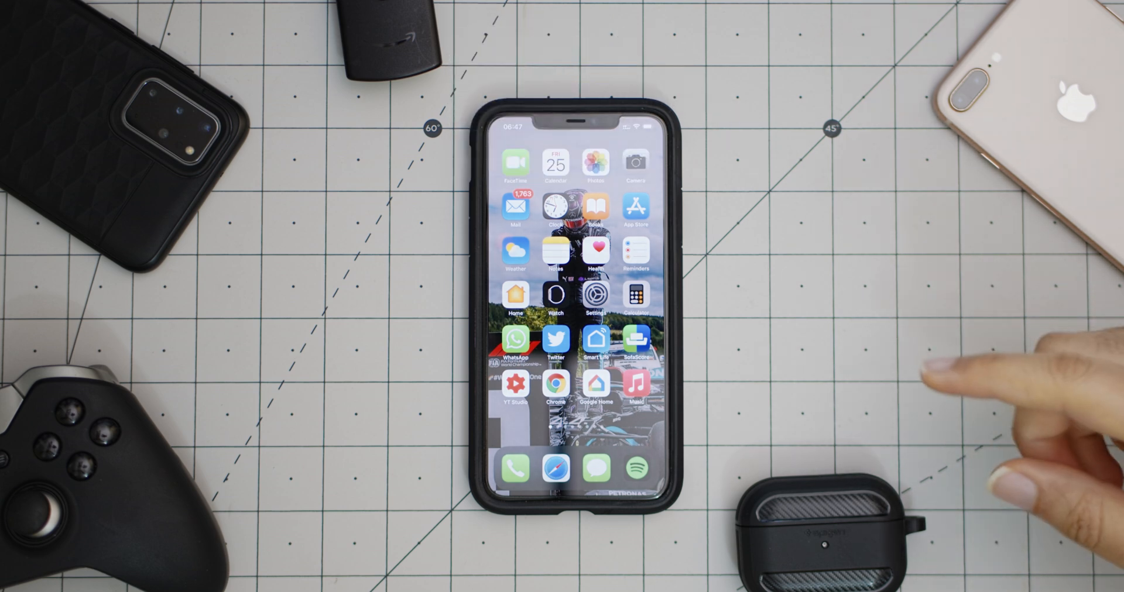
mouse_move(968, 323)
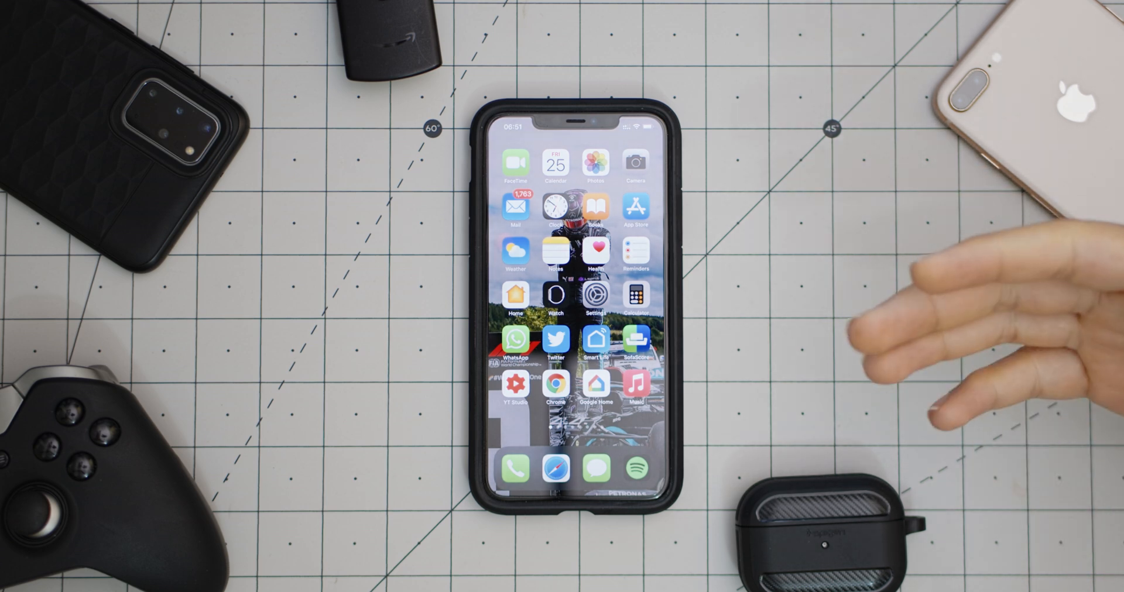
mouse_move(932, 344)
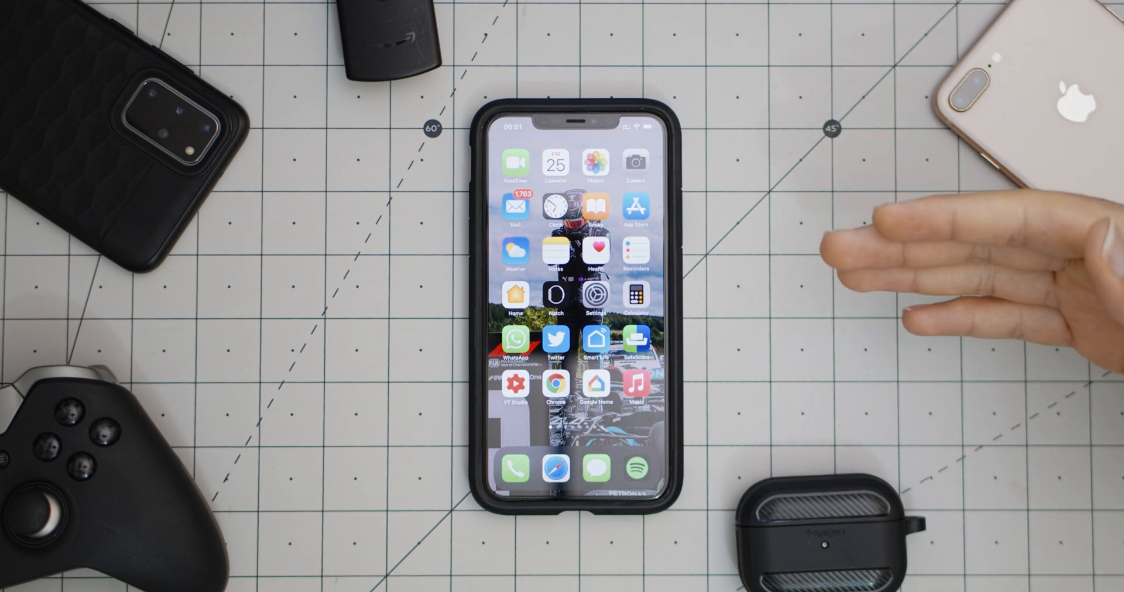
mouse_move(932, 287)
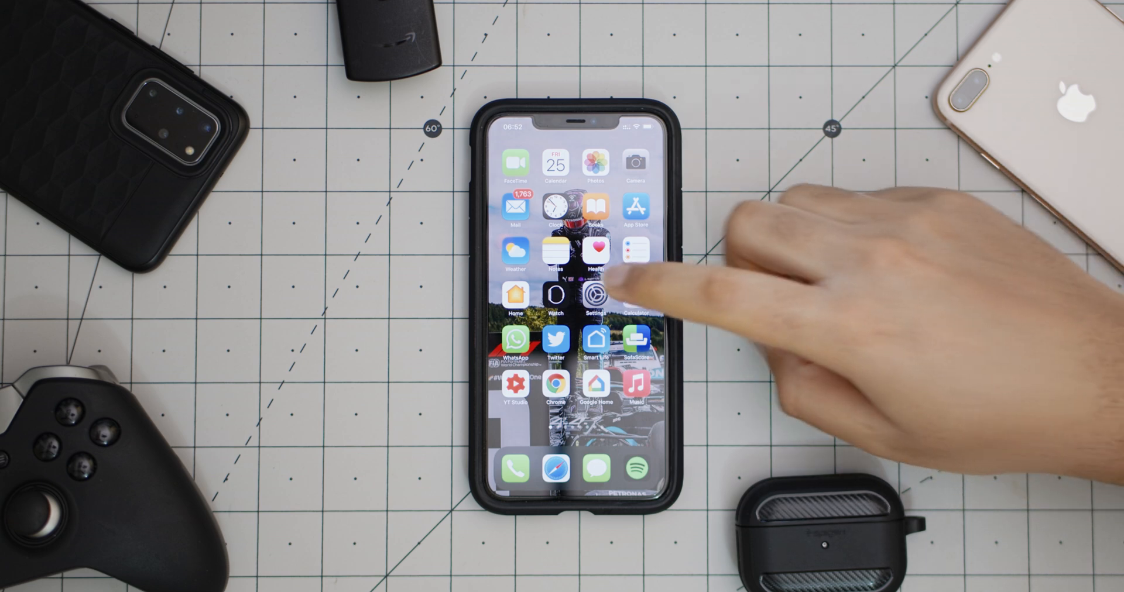
left_click(596, 292)
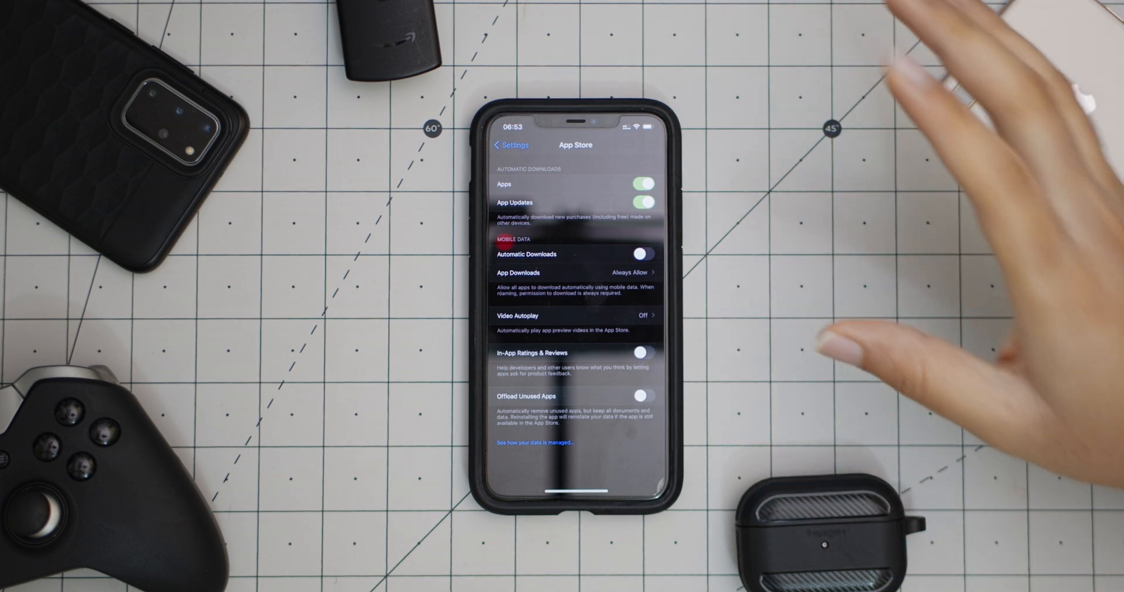
left_click(575, 316)
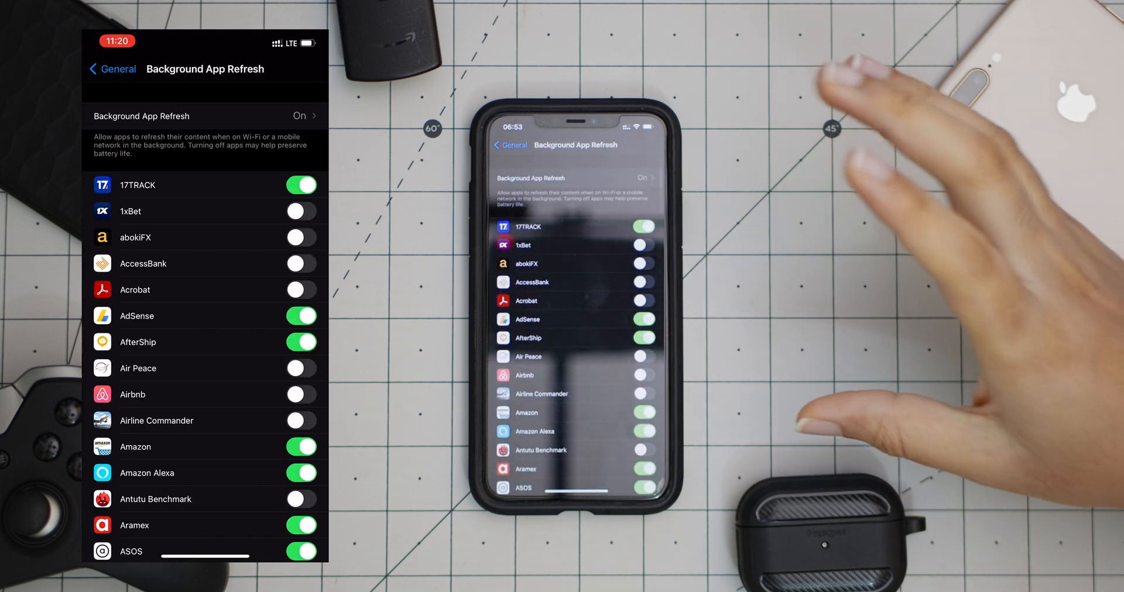
Step: Review the Background App Refresh list, toggling off unneeded apps, and return to the Home Screen
left_click(300, 115)
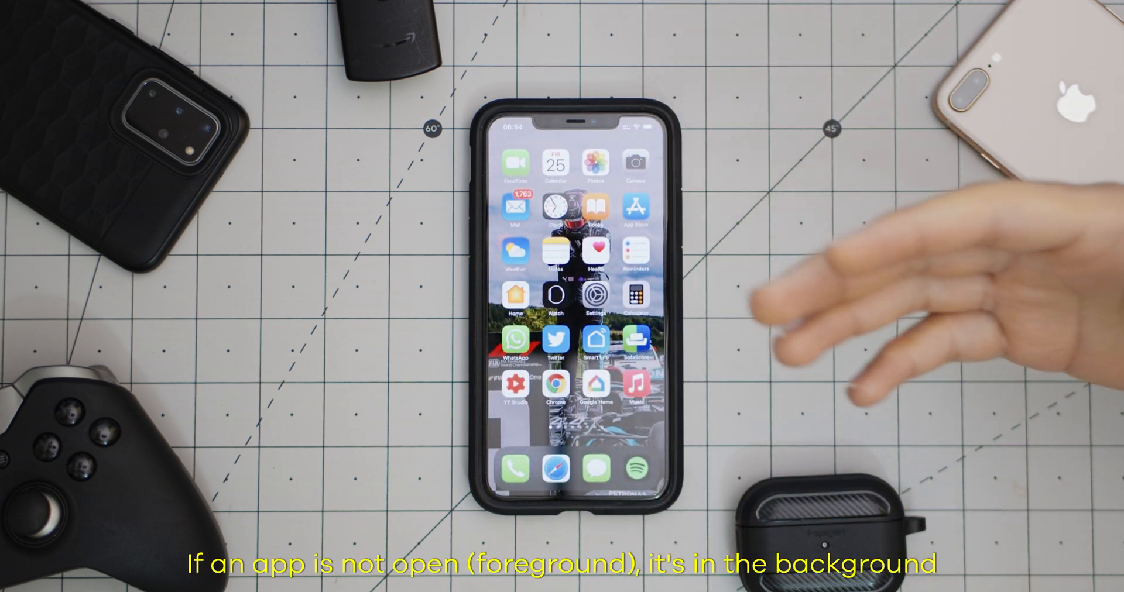
mouse_move(861, 179)
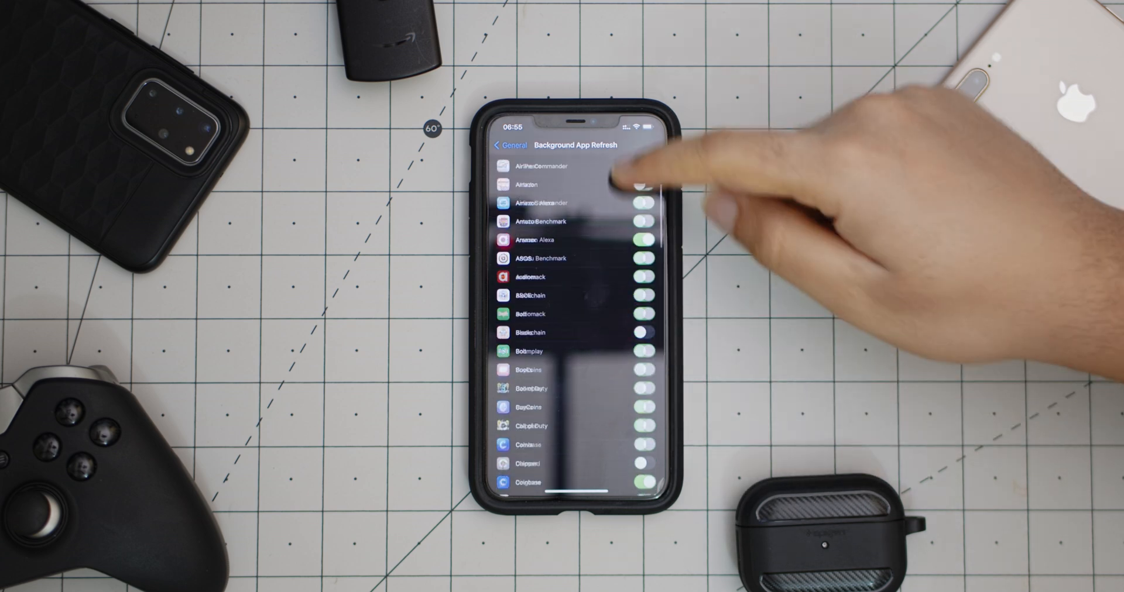
scroll("down", 3)
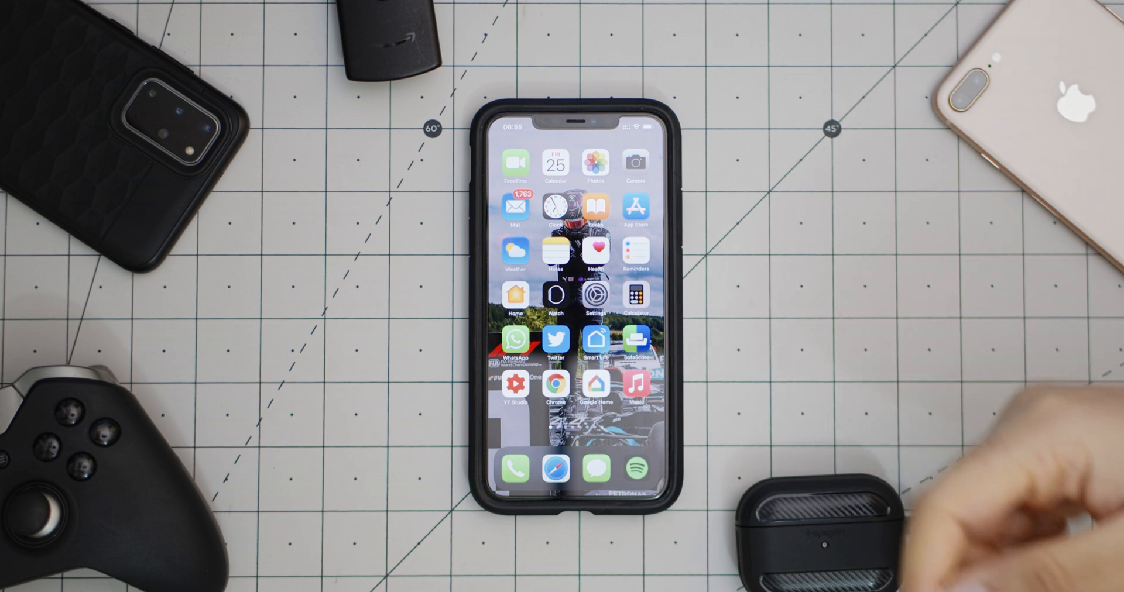
Step: In Mobile Data settings, switch off Instagram's mobile data access
left_click(595, 294)
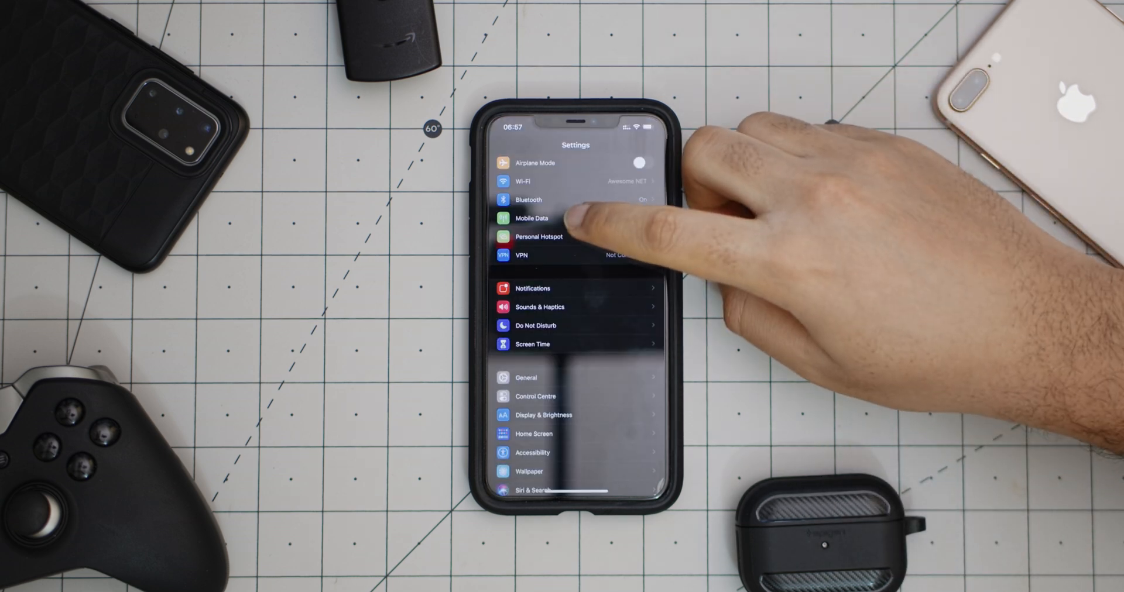
left_click(534, 217)
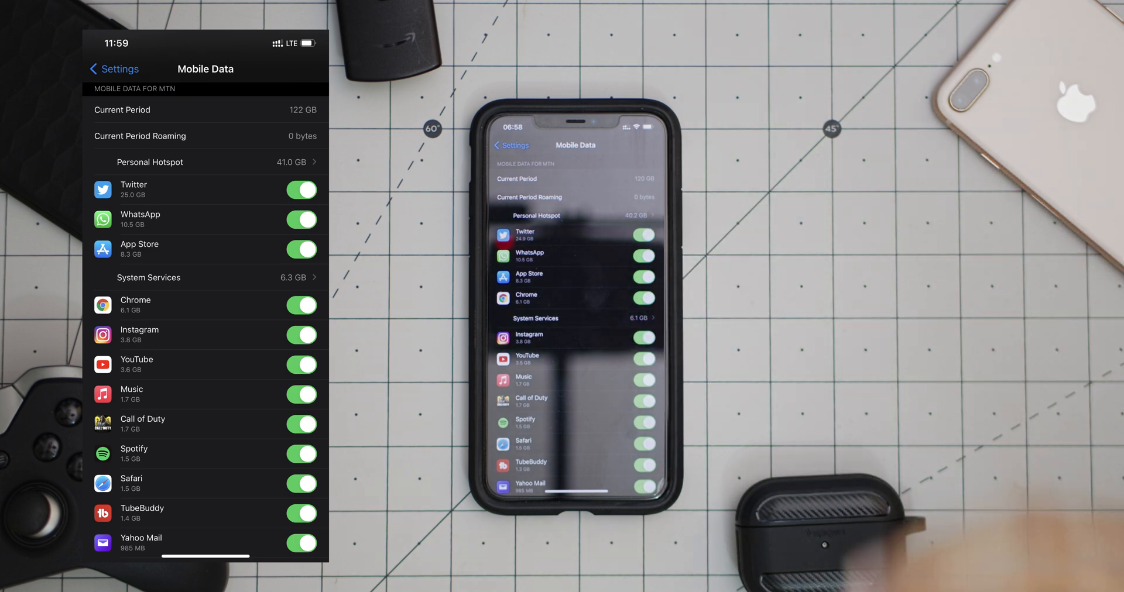
scroll("down", 3)
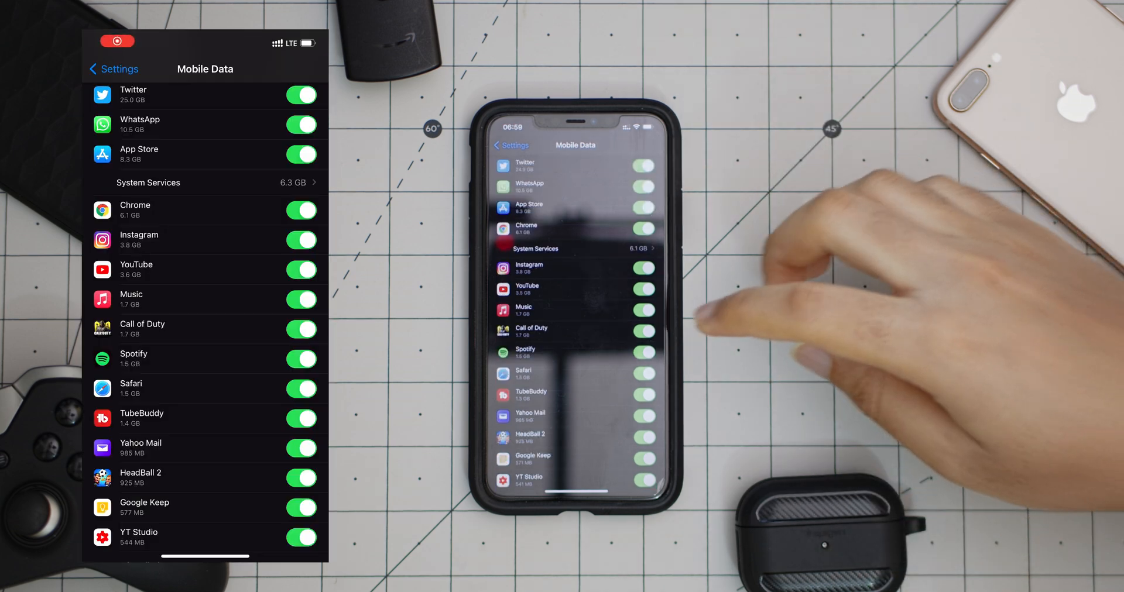
left_click(299, 240)
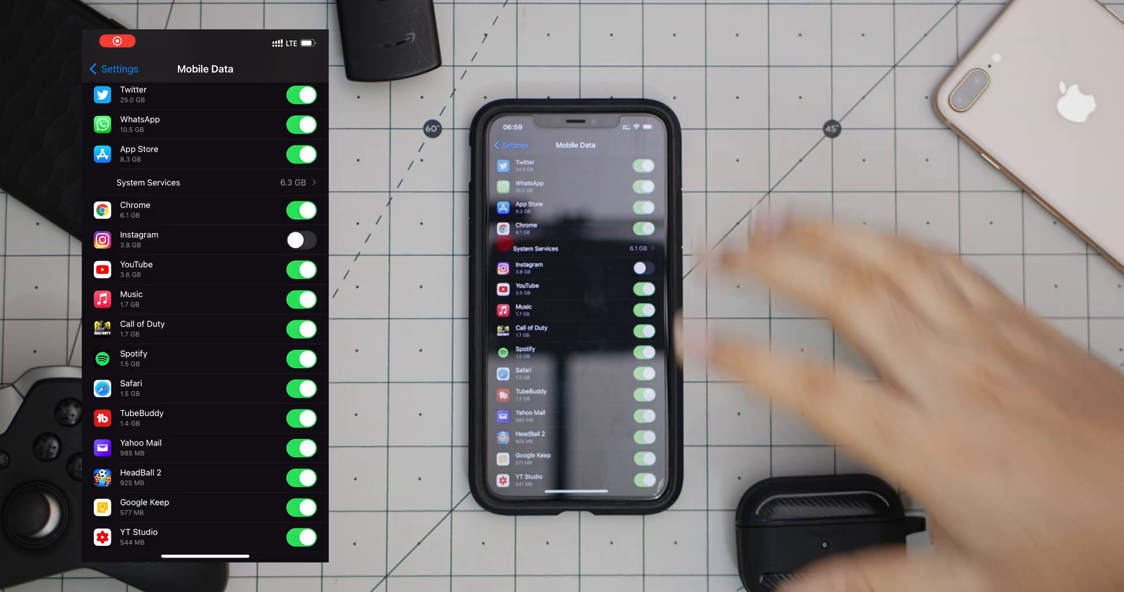
mouse_move(860, 323)
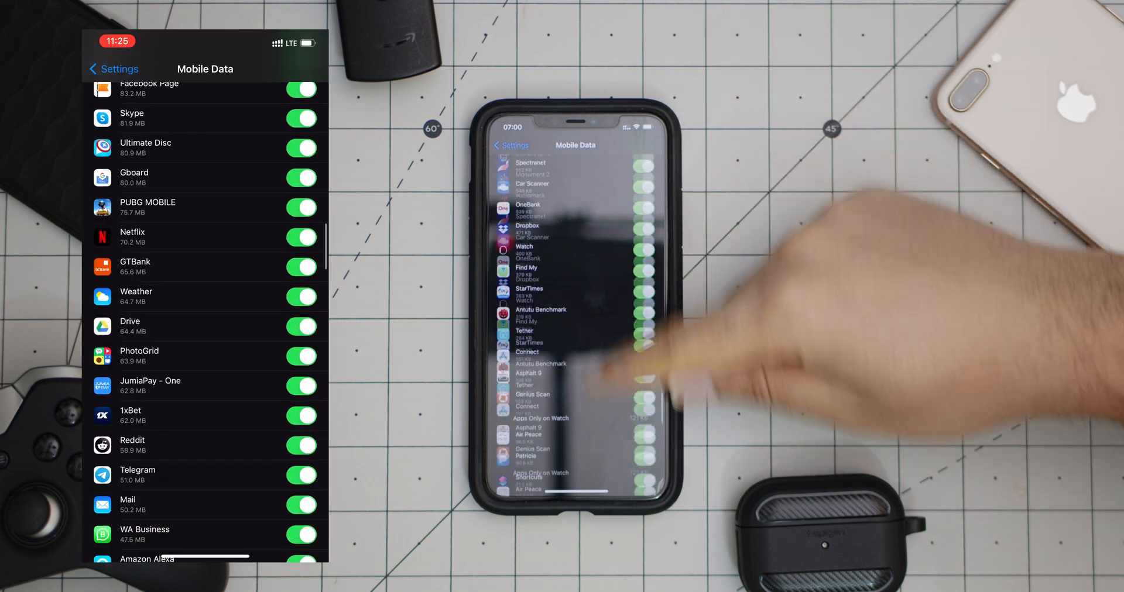
Step: Check Wi-Fi Assist is off at the bottom of Mobile Data and move on to iCloud Photos
scroll("down", 3)
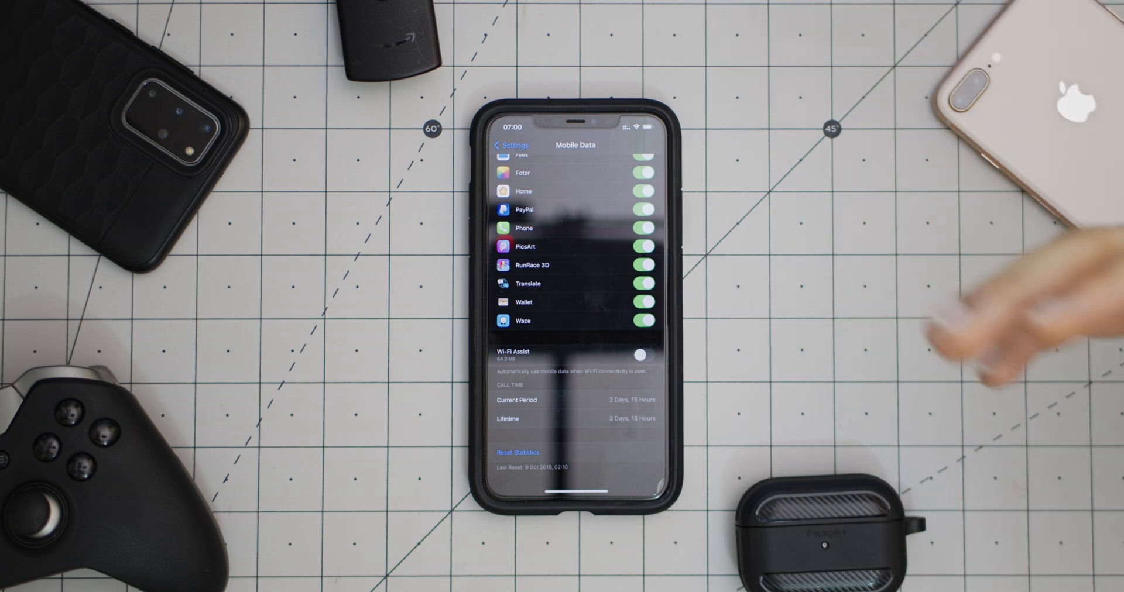
mouse_move(1003, 216)
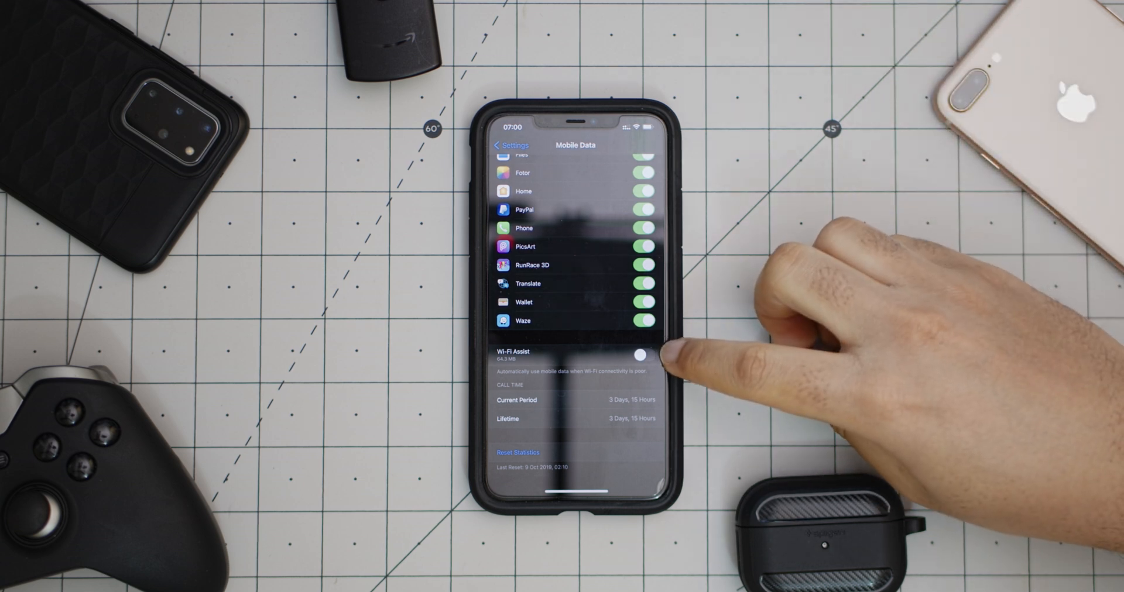
left_click(511, 145)
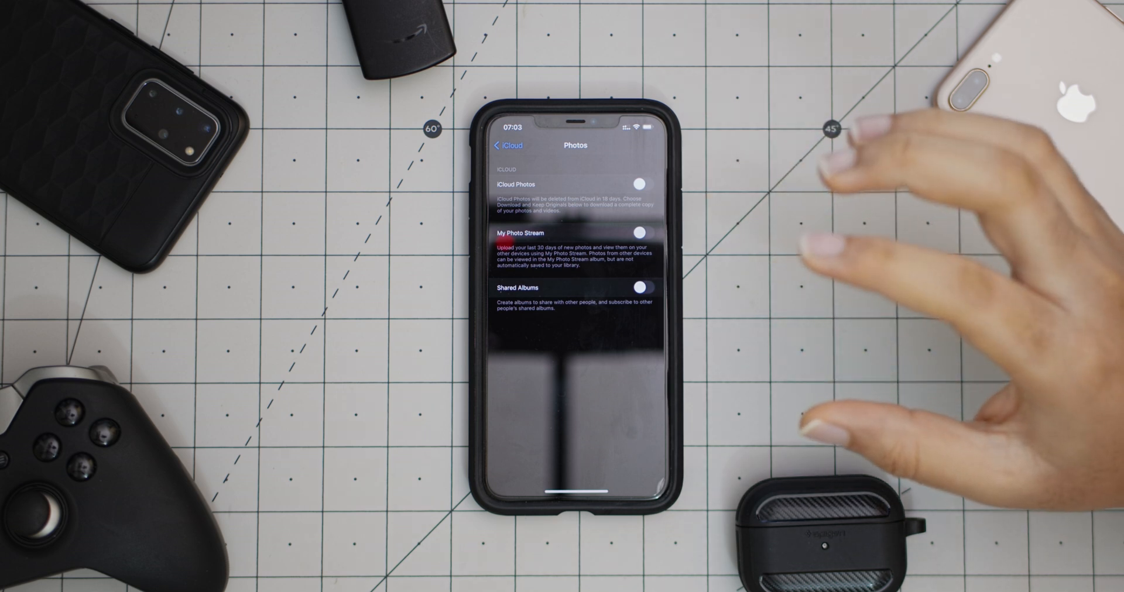
mouse_move(861, 250)
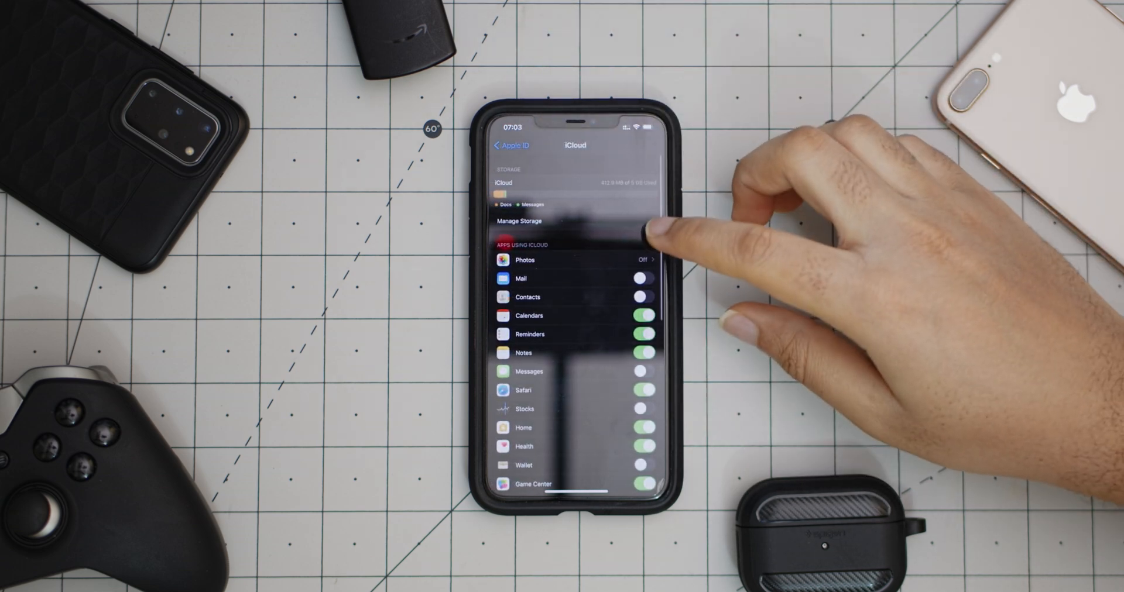
Step: Switch off iCloud Backup from the iCloud settings page
scroll("down", 3)
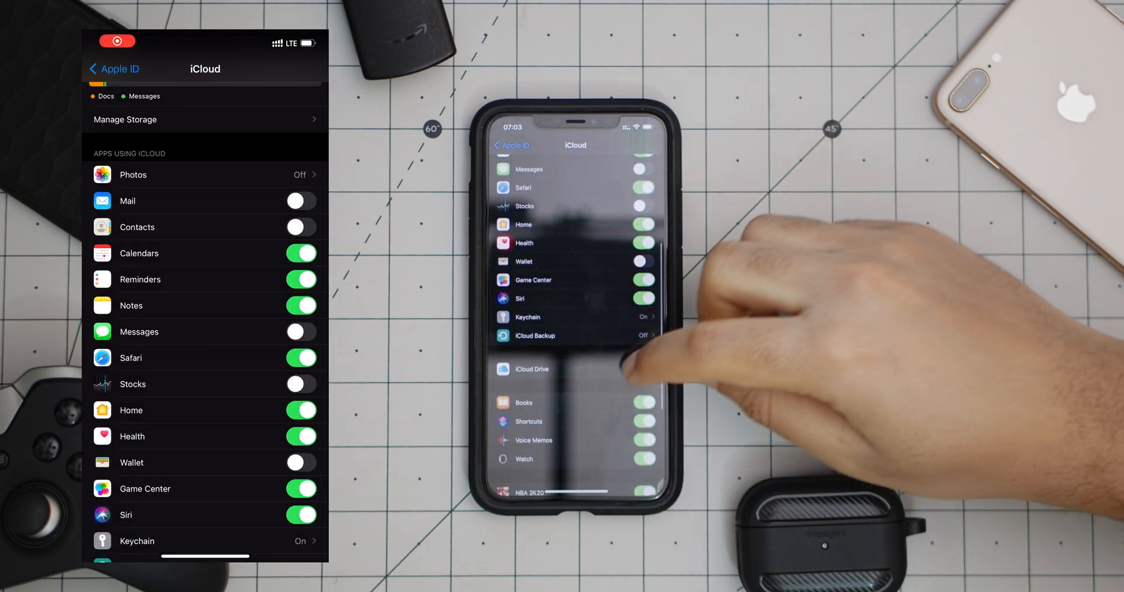
scroll("down", 3)
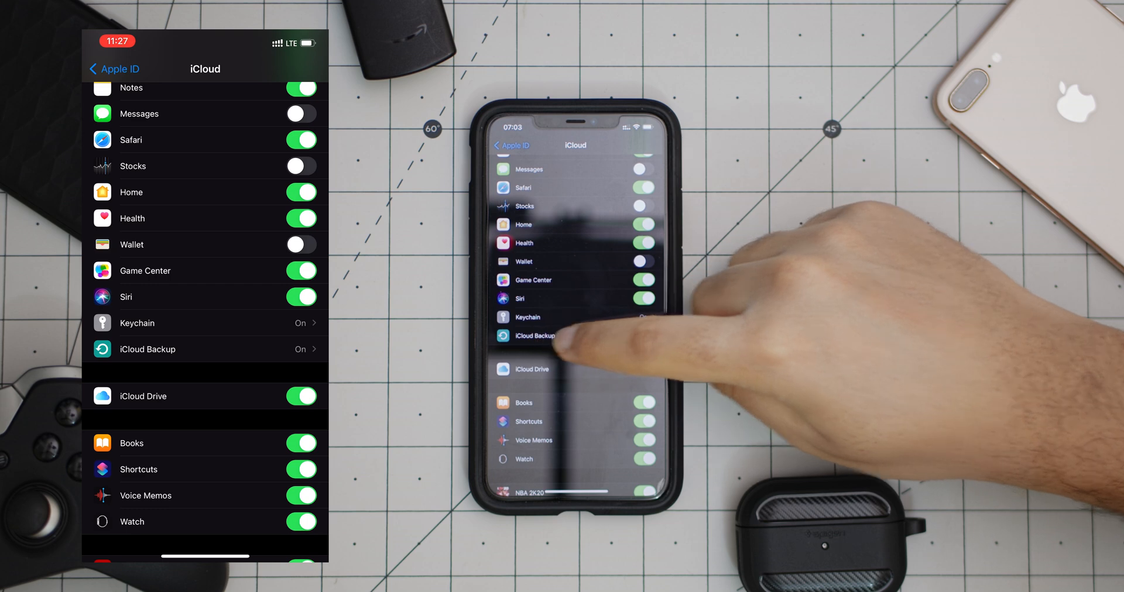
left_click(206, 349)
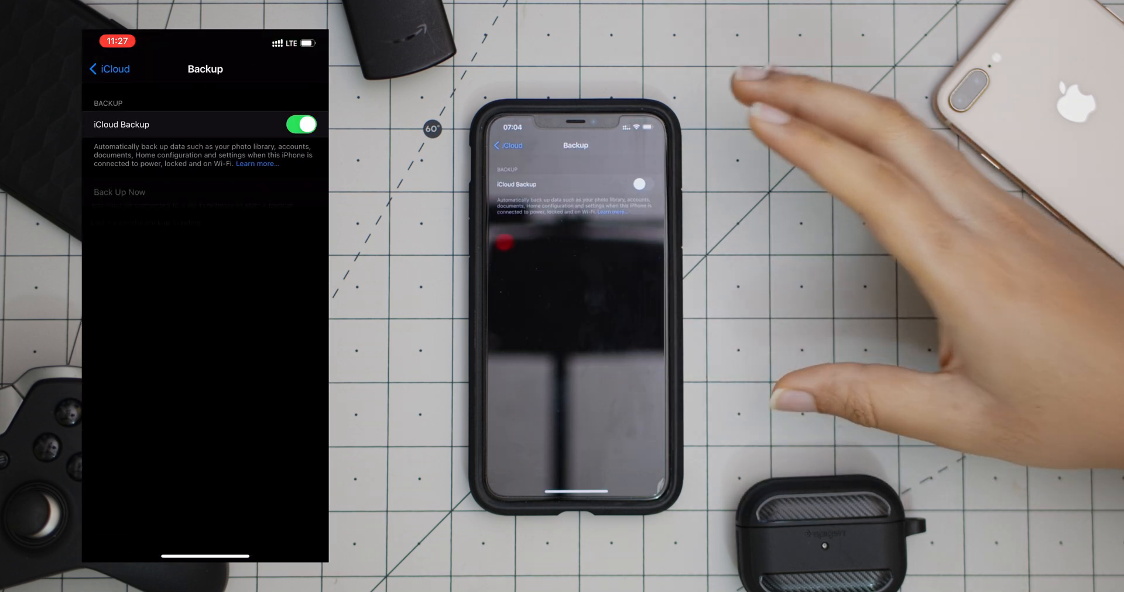
left_click(301, 124)
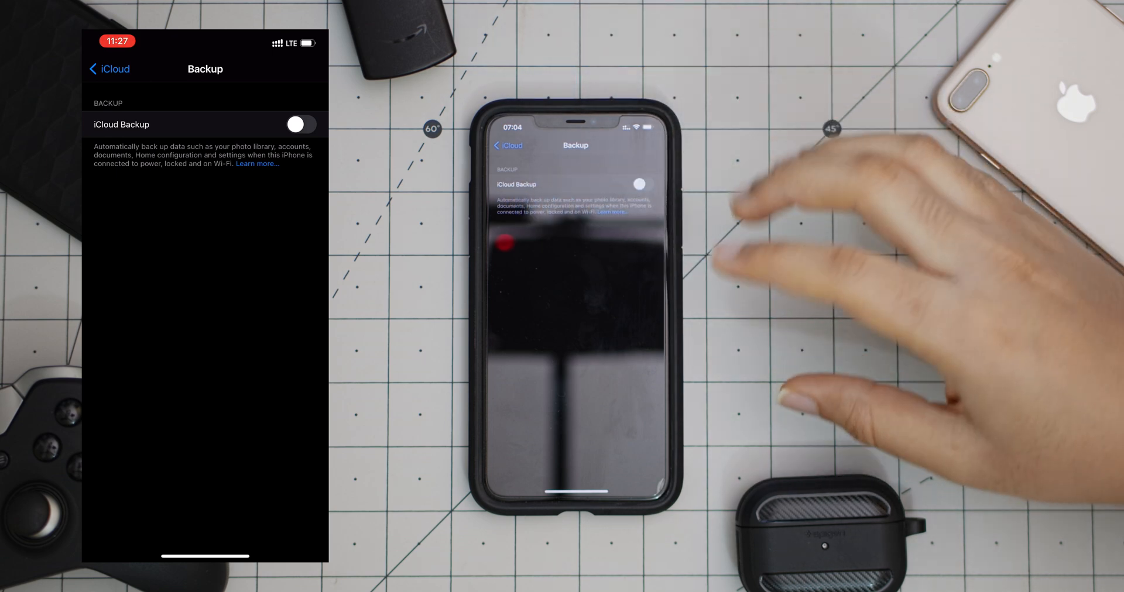
mouse_move(861, 287)
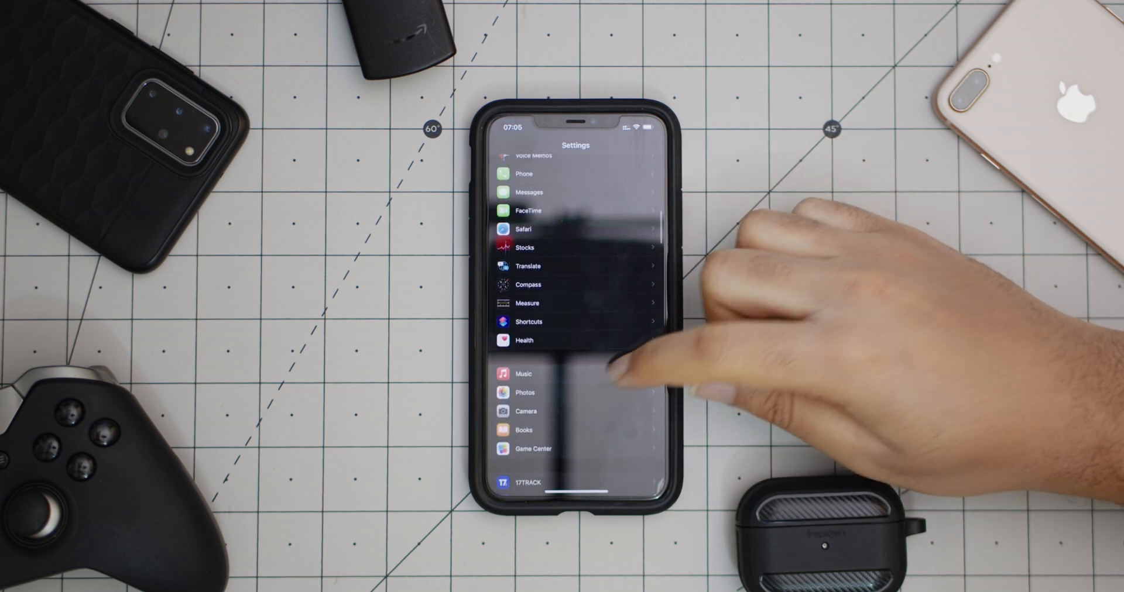
Step: Check Music's mobile data options, leaving High-Quality Streaming off
left_click(523, 373)
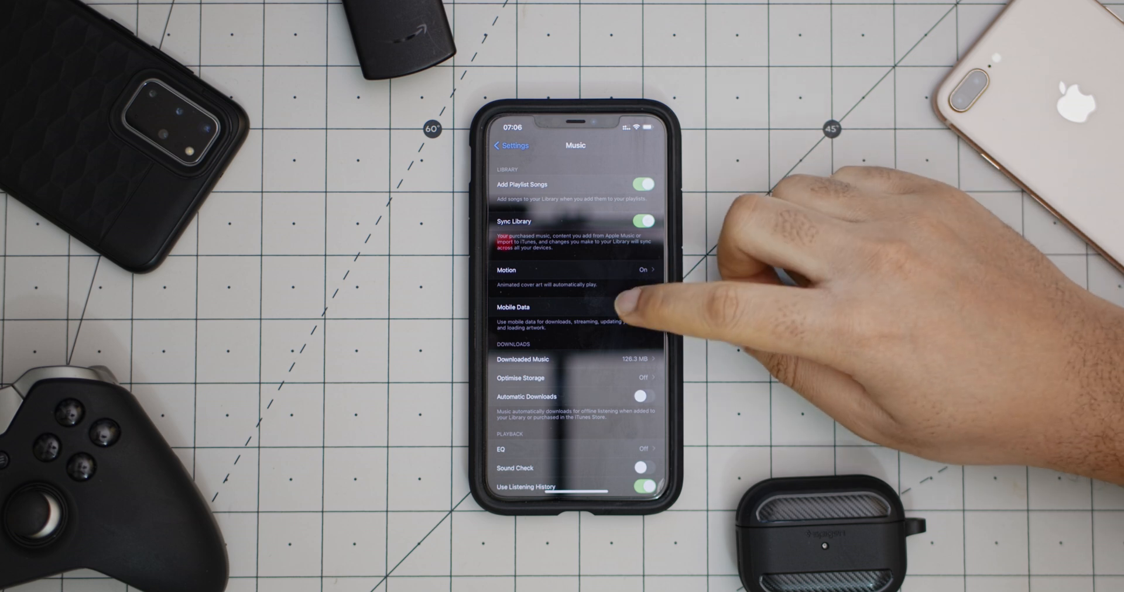
left_click(573, 306)
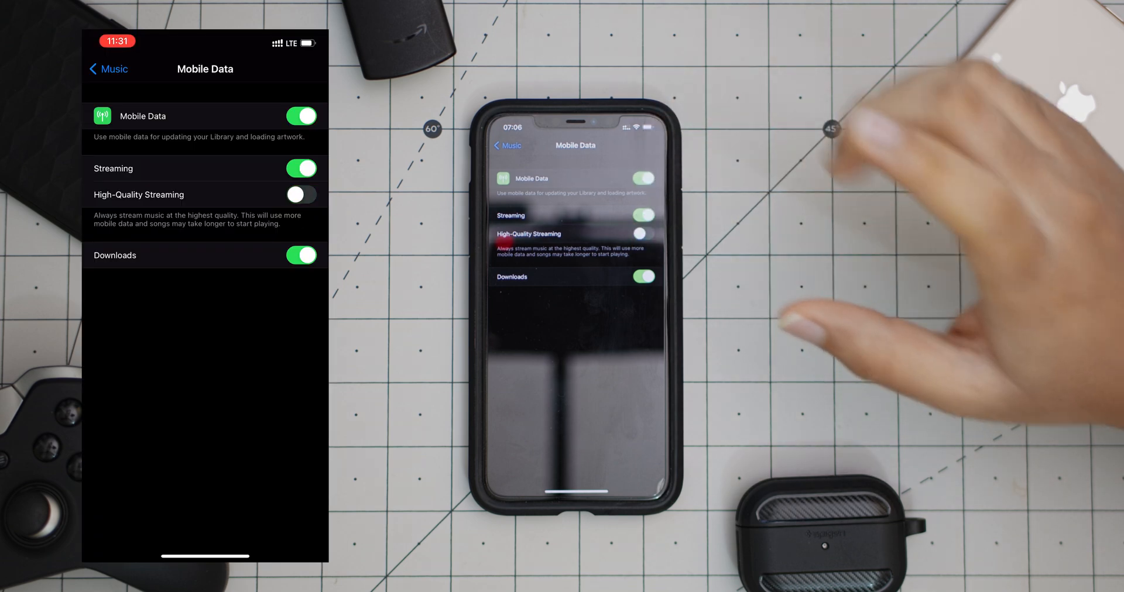
left_click(107, 69)
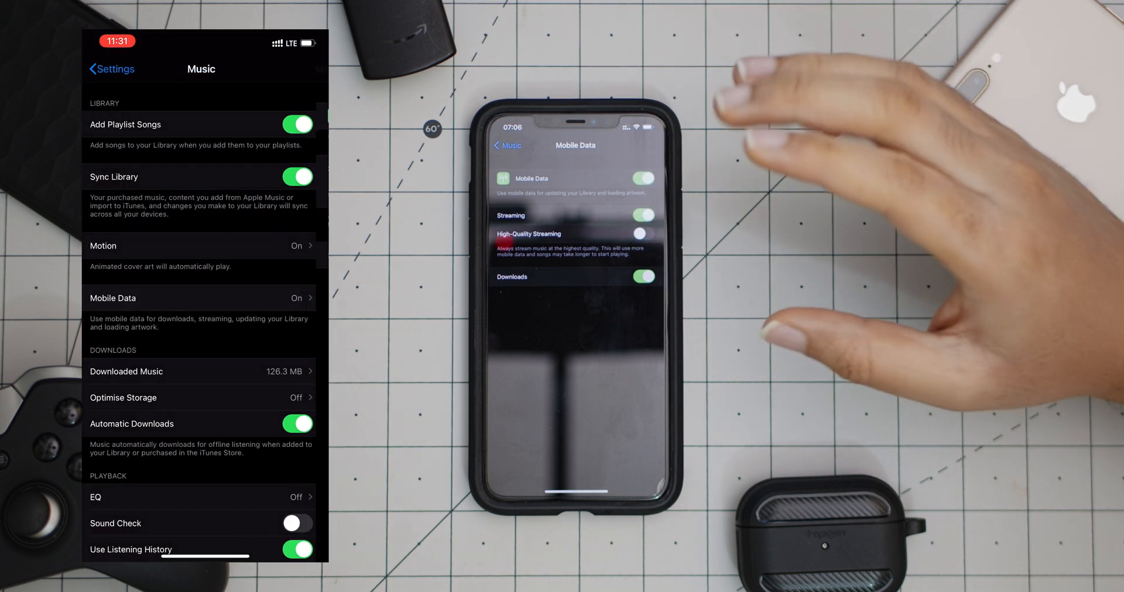
Step: Set Music's Motion (animated cover art) to Off and turn off Automatic Downloads
left_click(201, 245)
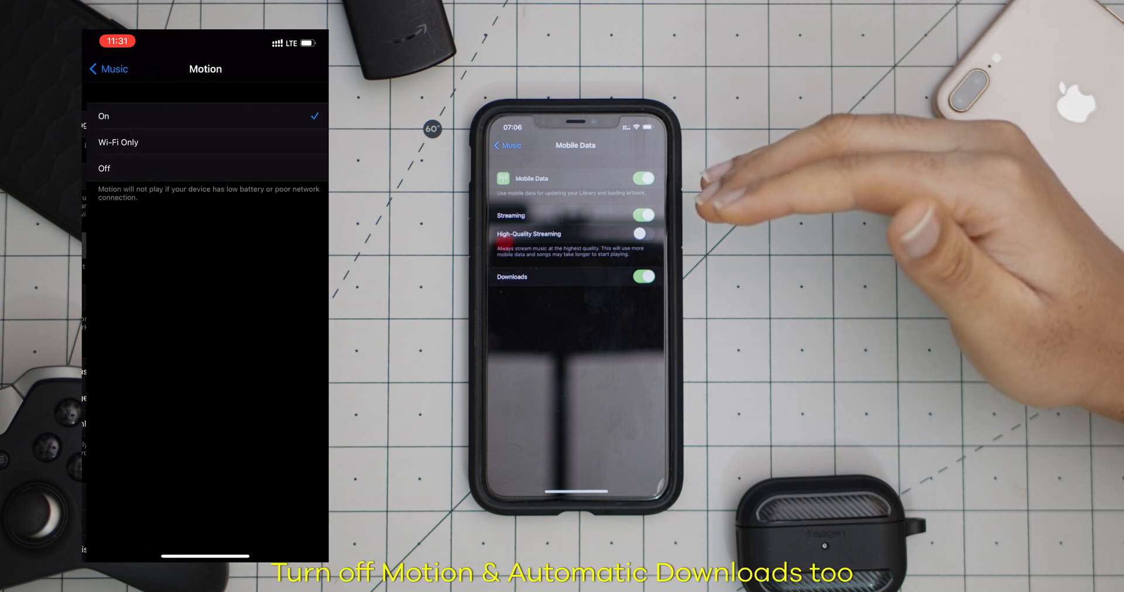
left_click(108, 69)
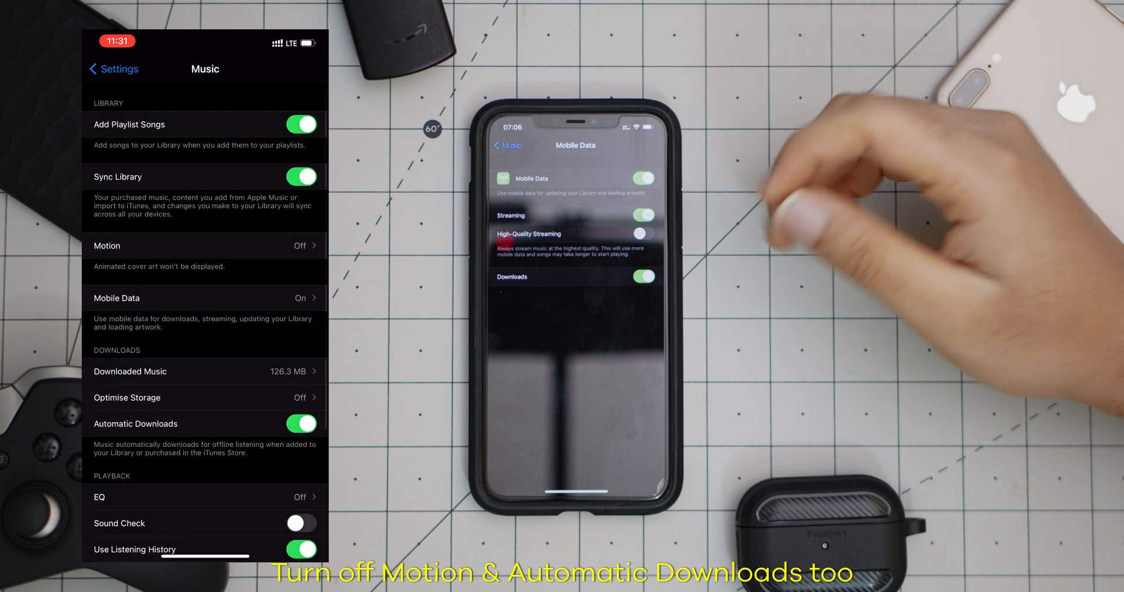
left_click(300, 424)
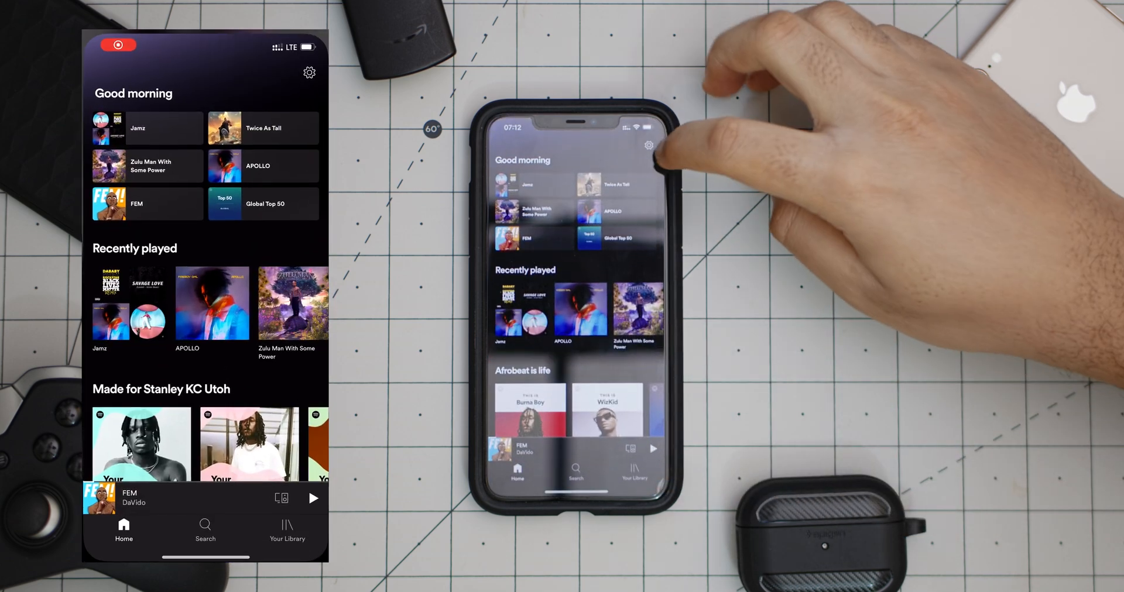
Step: Switch on Spotify's Data Saver, giving Low streaming quality with Normal downloads
left_click(309, 73)
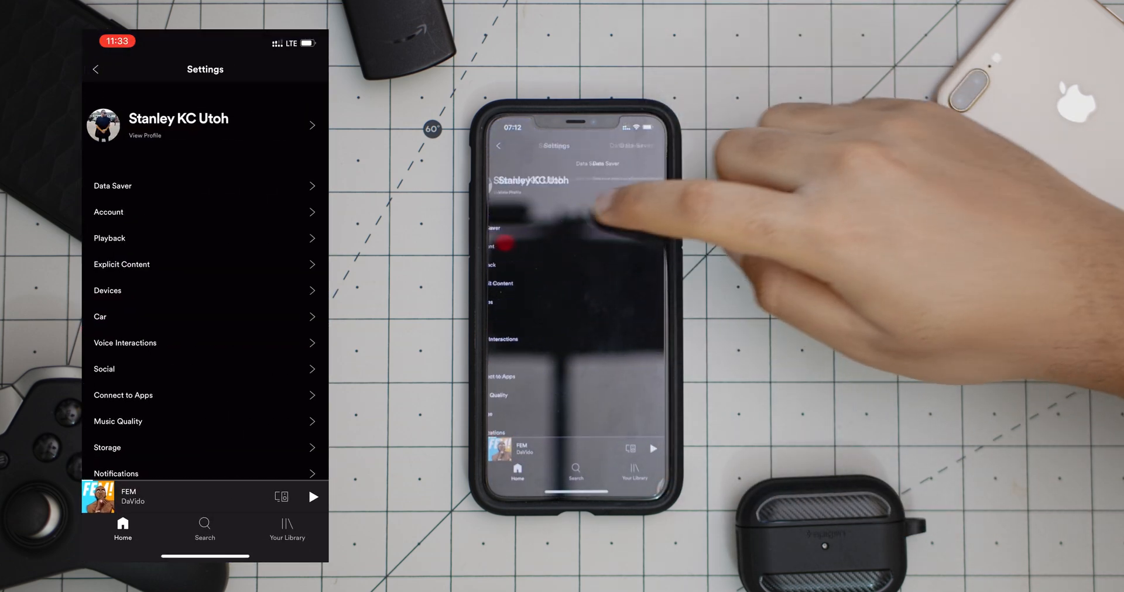
left_click(113, 186)
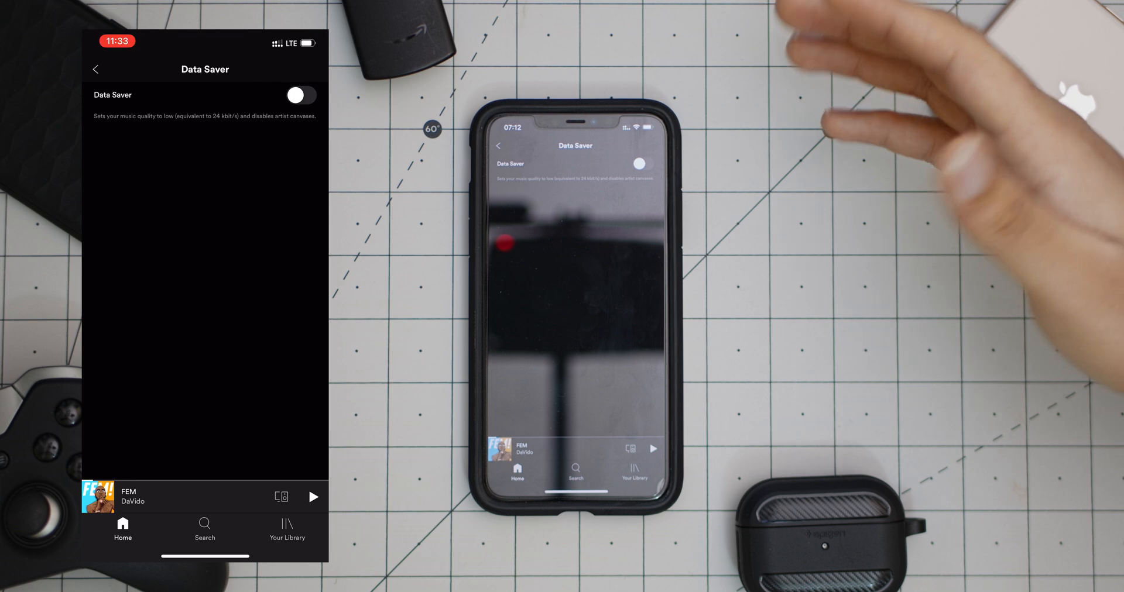
left_click(94, 69)
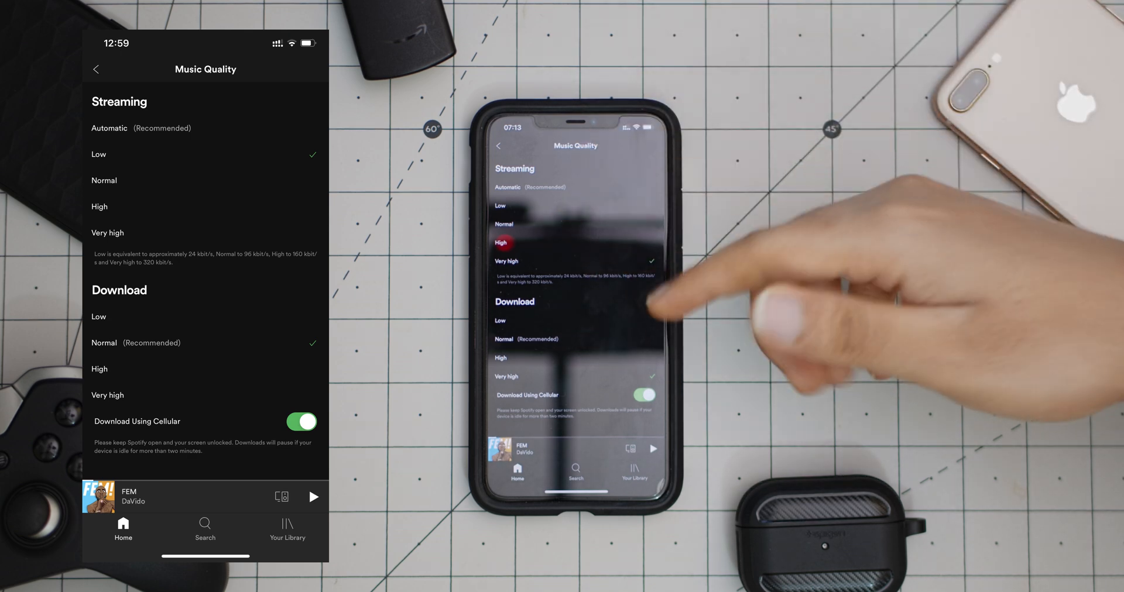
mouse_move(824, 323)
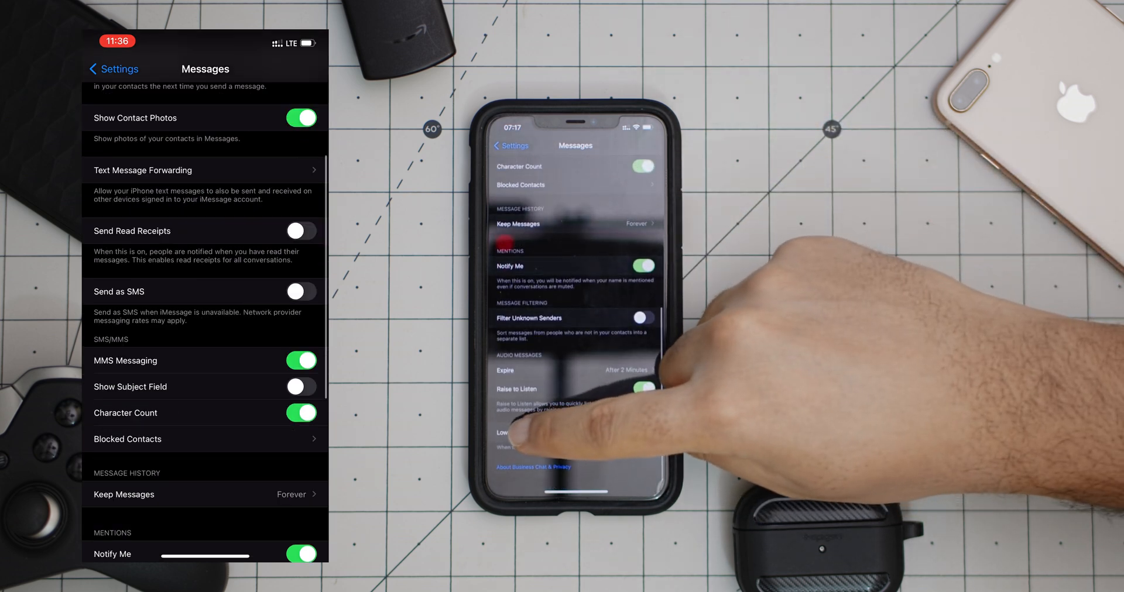
scroll("down", 3)
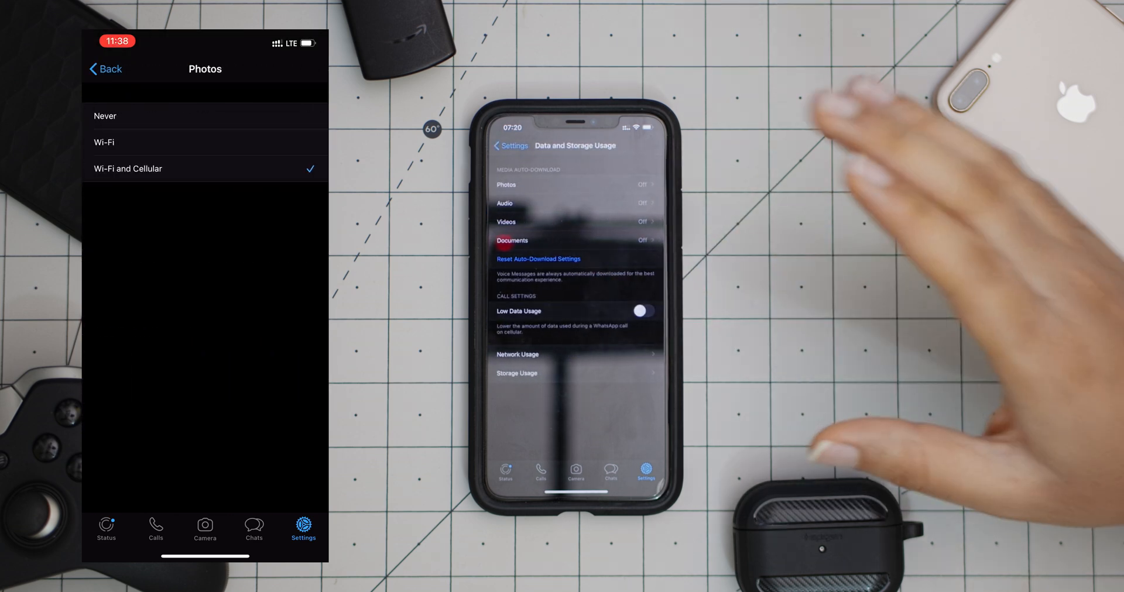
Step: Show WhatsApp's audio auto-download choices, currently Wi-Fi and Cellular
left_click(503, 203)
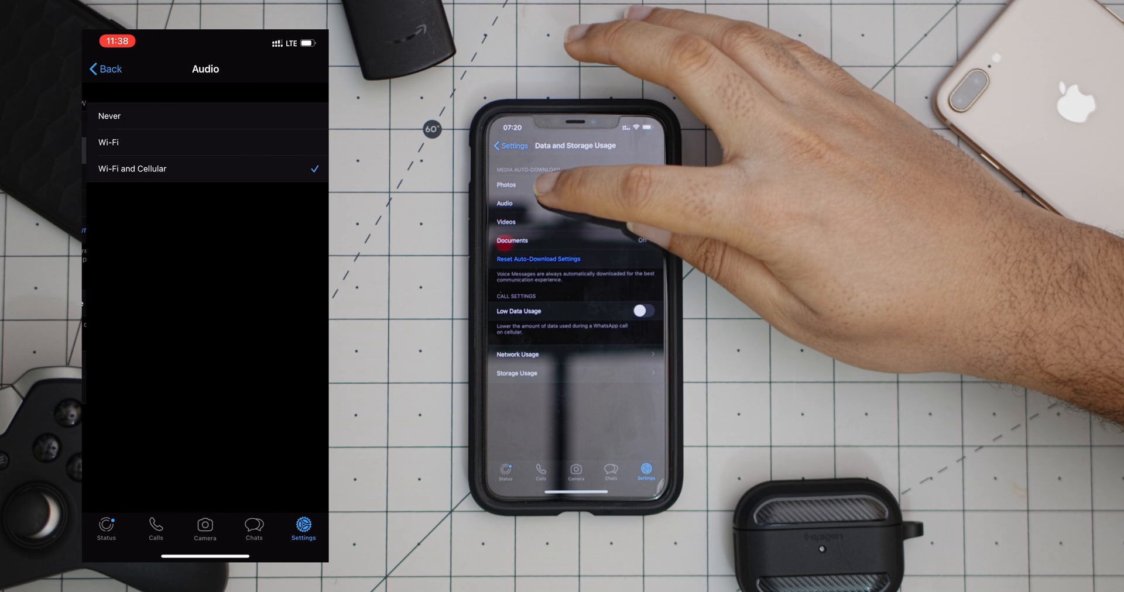